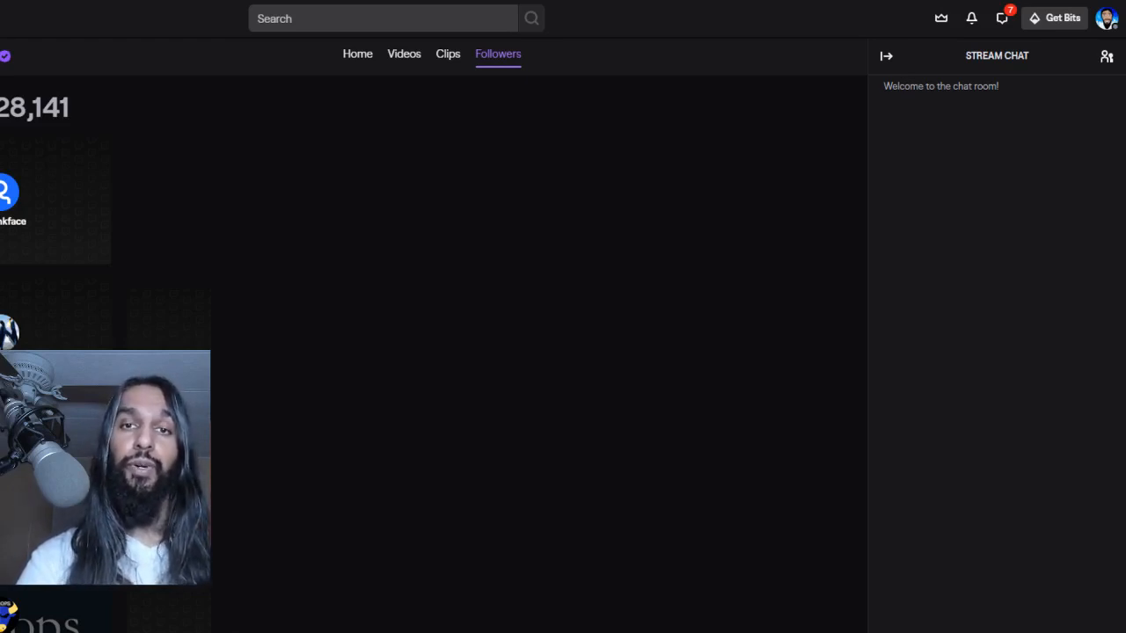
mouse_move(1107, 18)
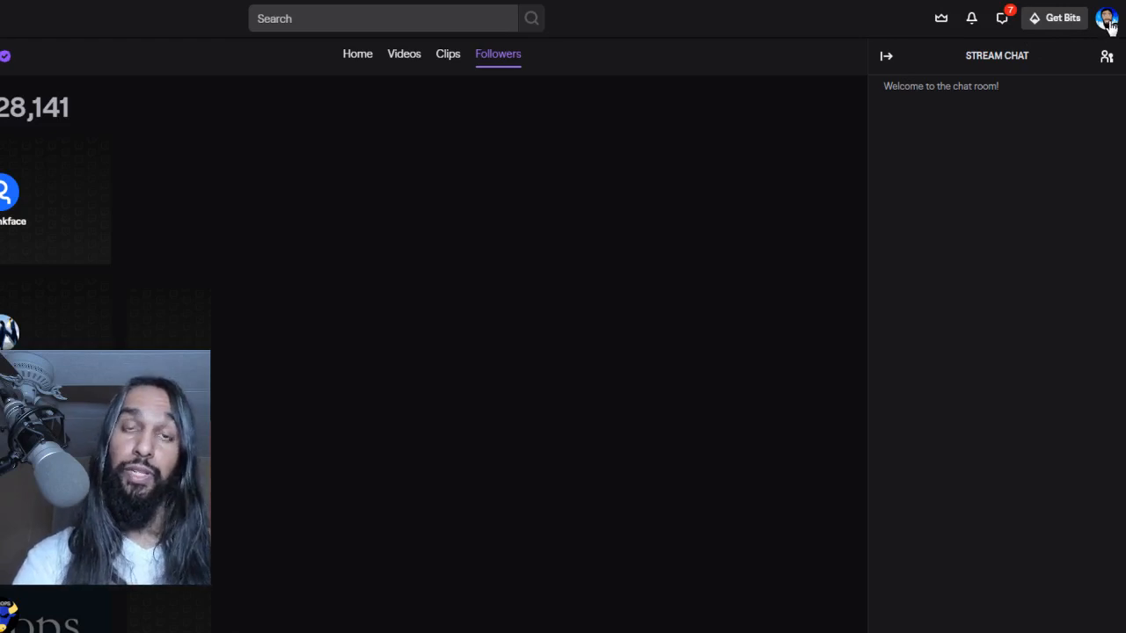
- Go to the Creator Dashboard from the profile avatar menu
click(1108, 17)
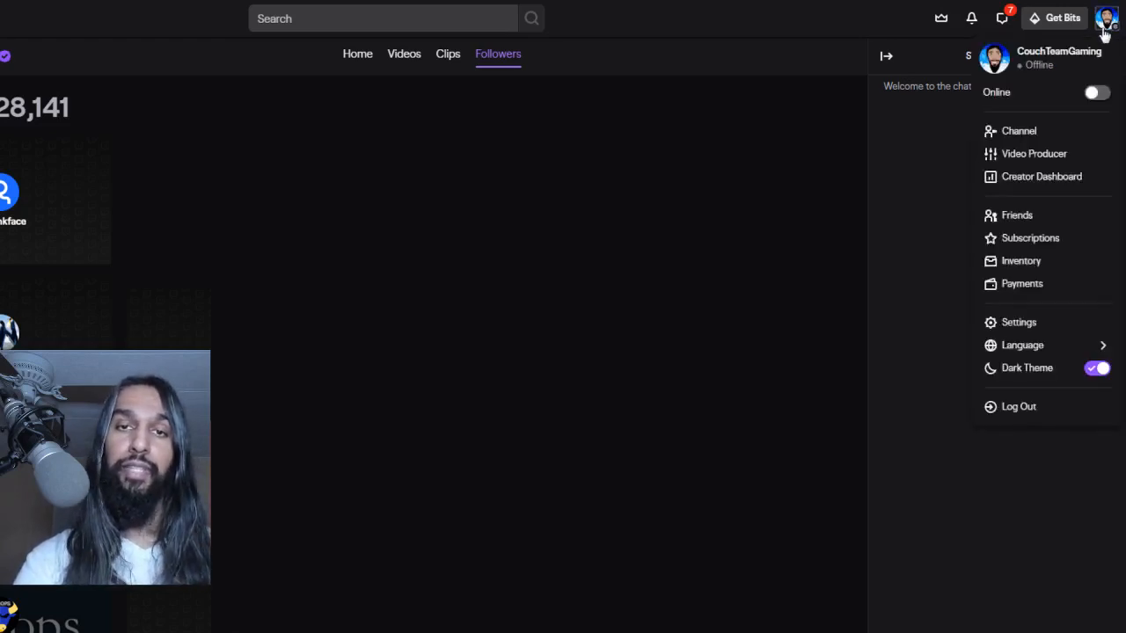
mouse_move(1097, 39)
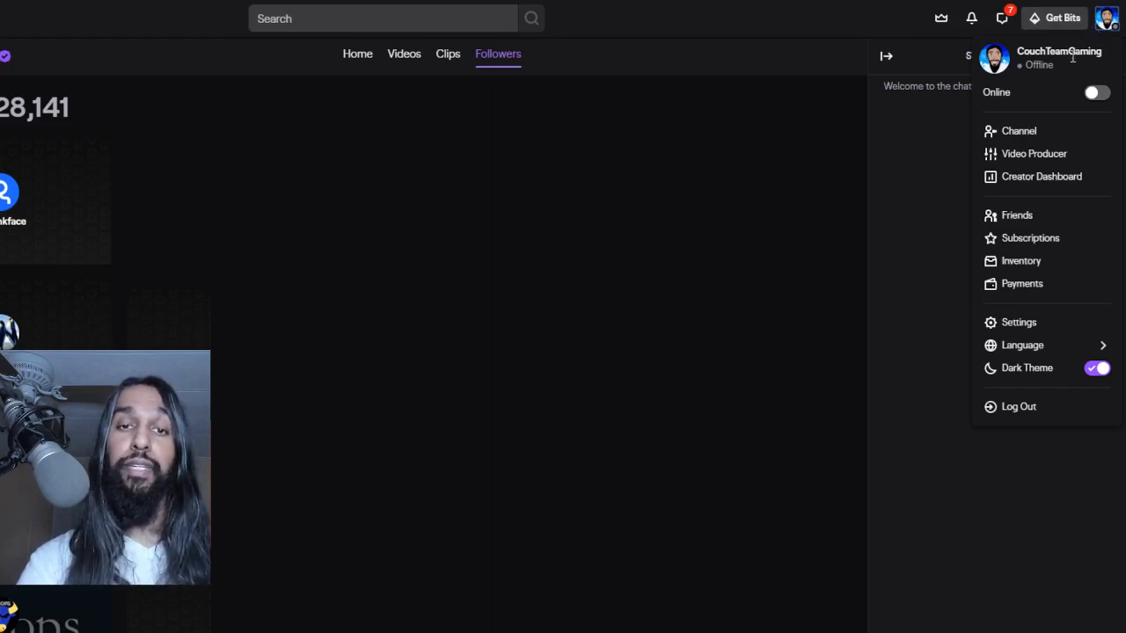
mouse_move(1060, 182)
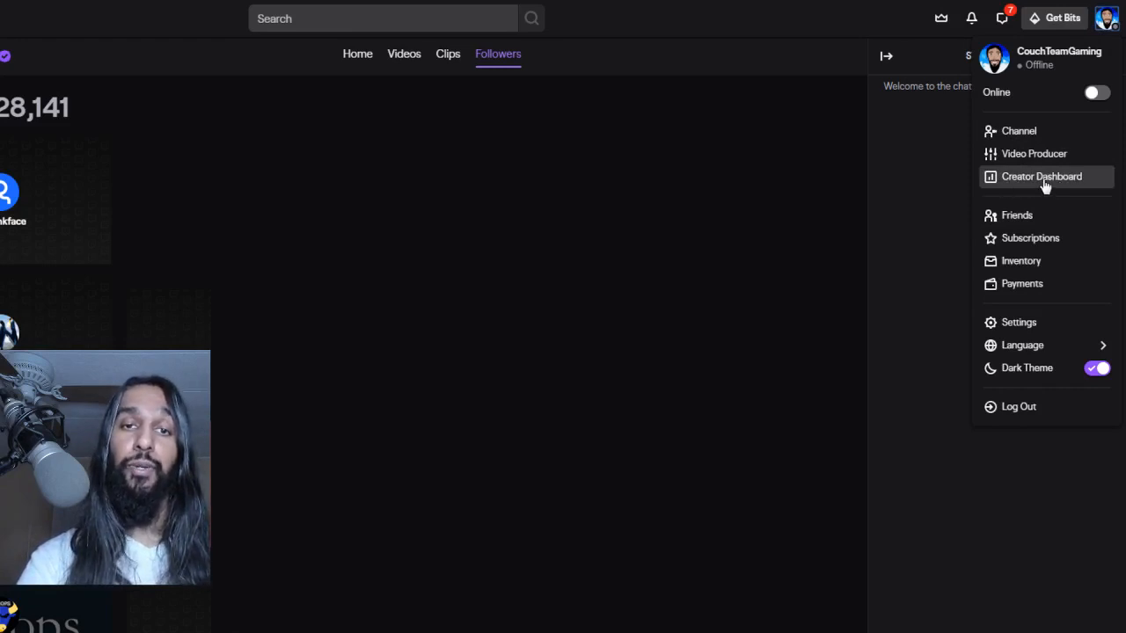
click(1042, 176)
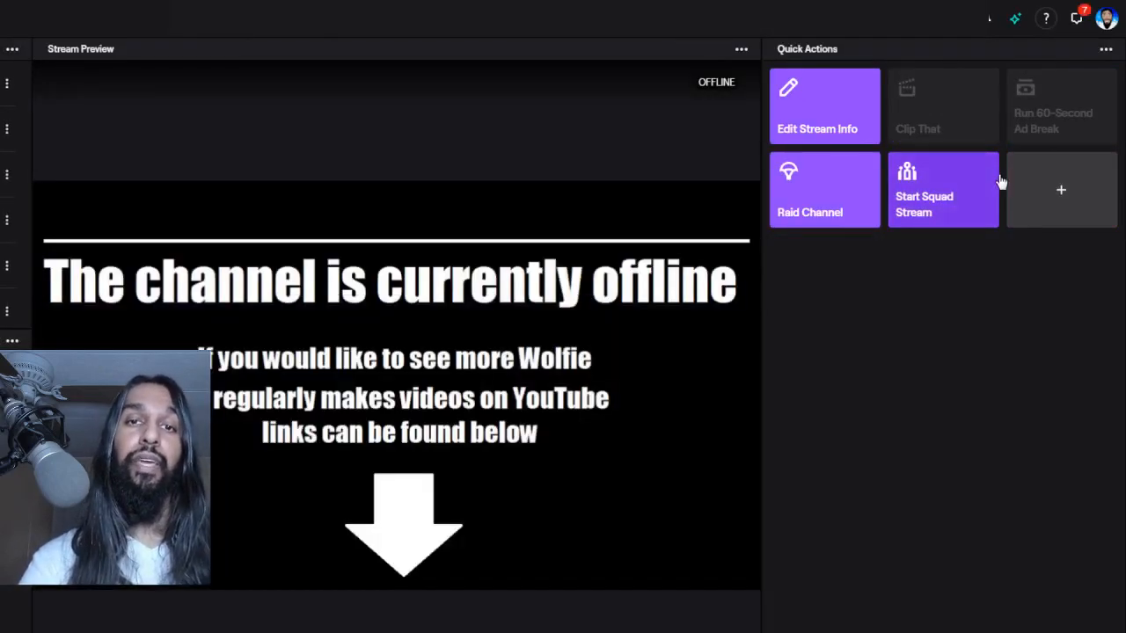
mouse_move(961, 252)
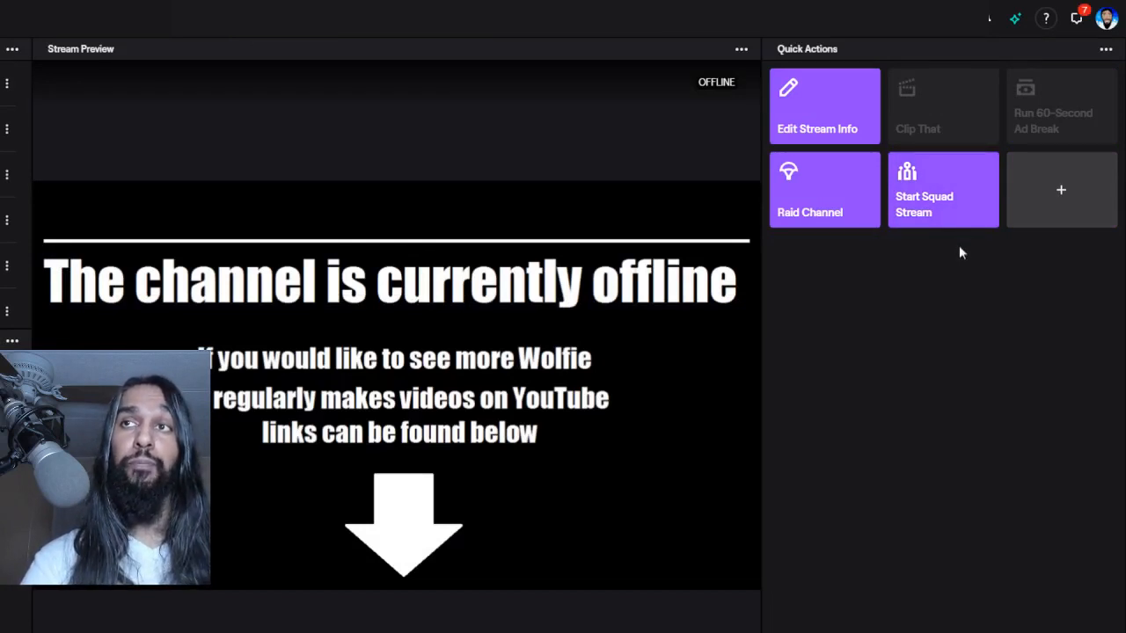
mouse_move(936, 255)
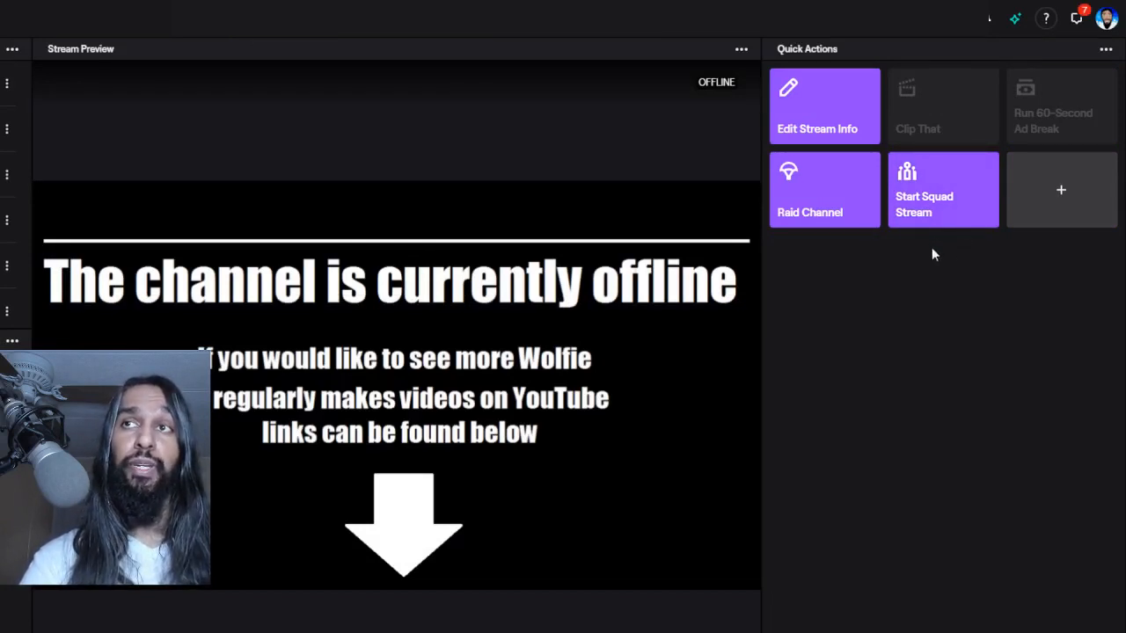
mouse_move(704, 168)
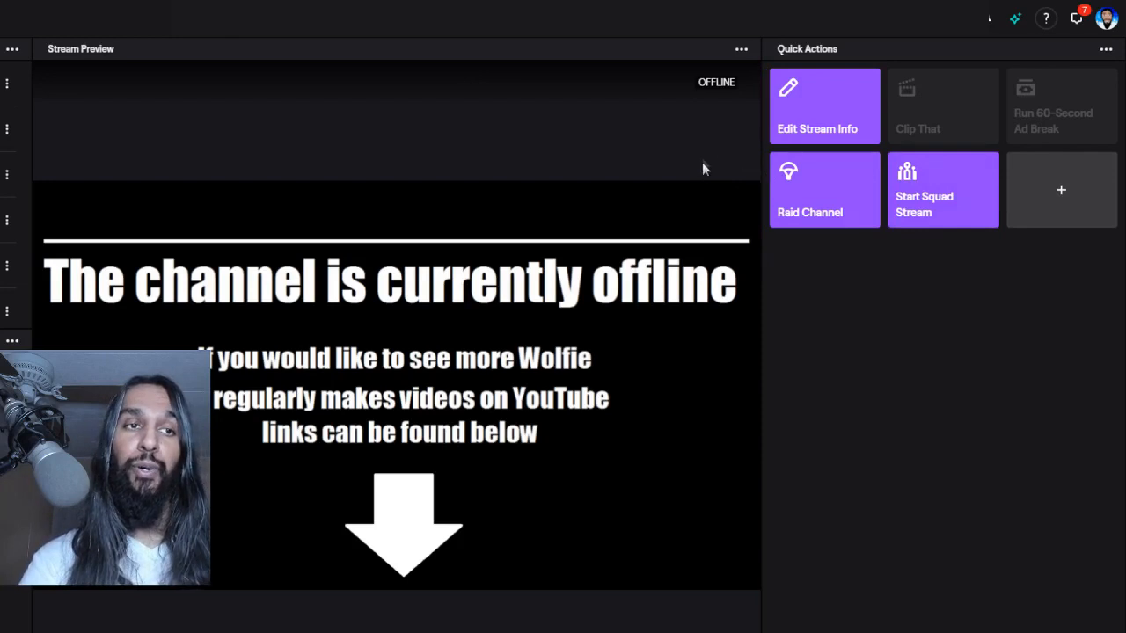
mouse_move(1030, 17)
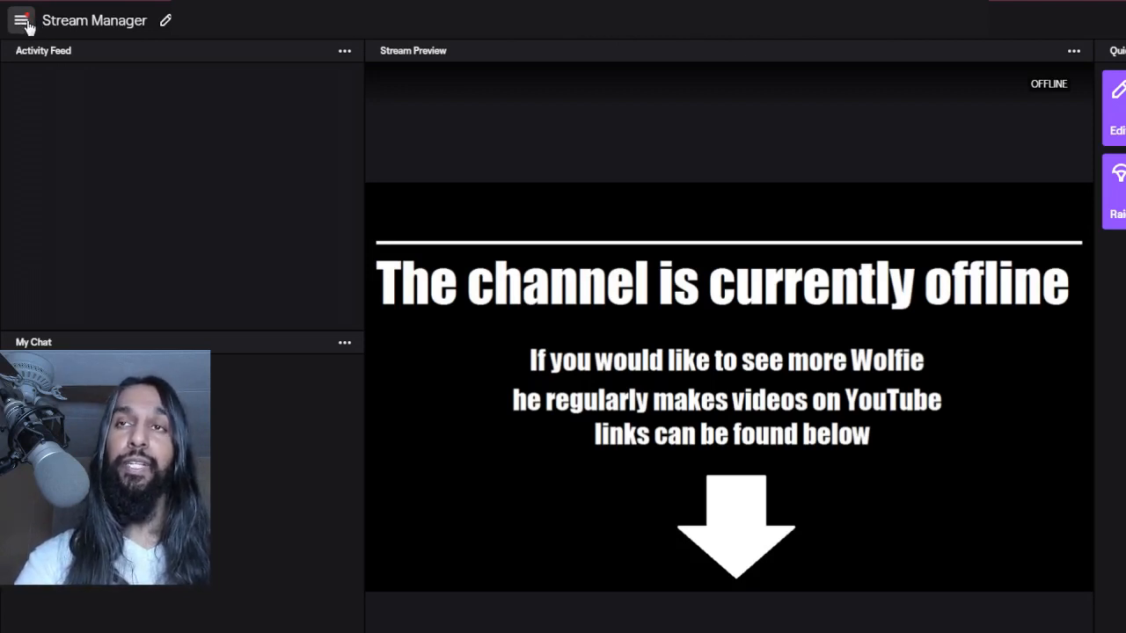
- Navigate to the Clips list under Content in the dashboard's side menu
click(20, 20)
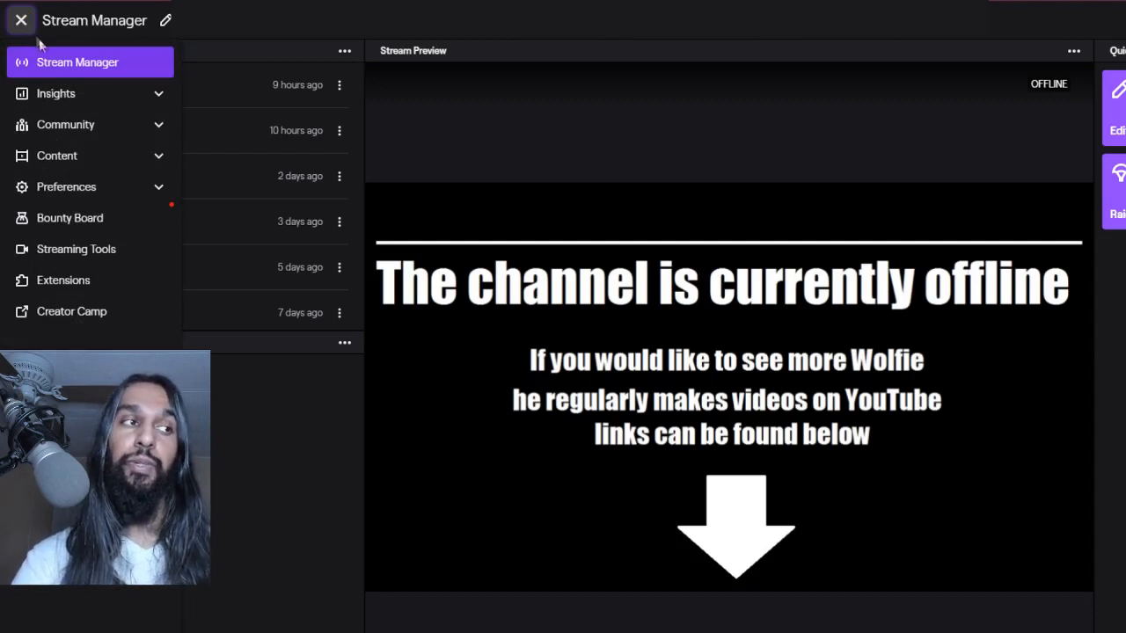
mouse_move(88, 124)
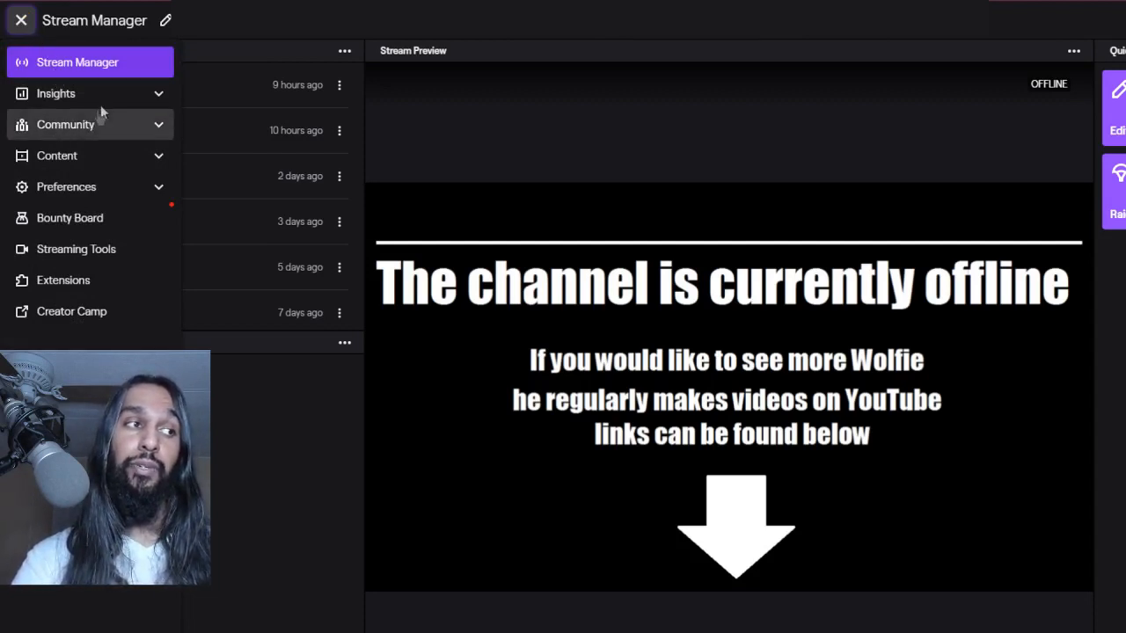
mouse_move(86, 155)
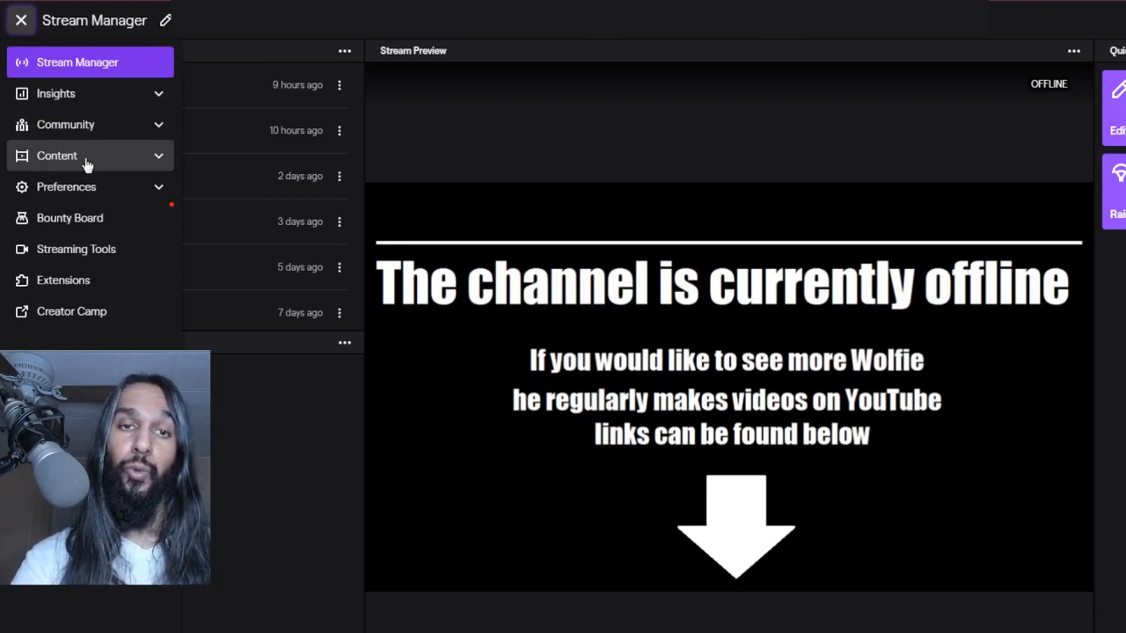
mouse_move(132, 162)
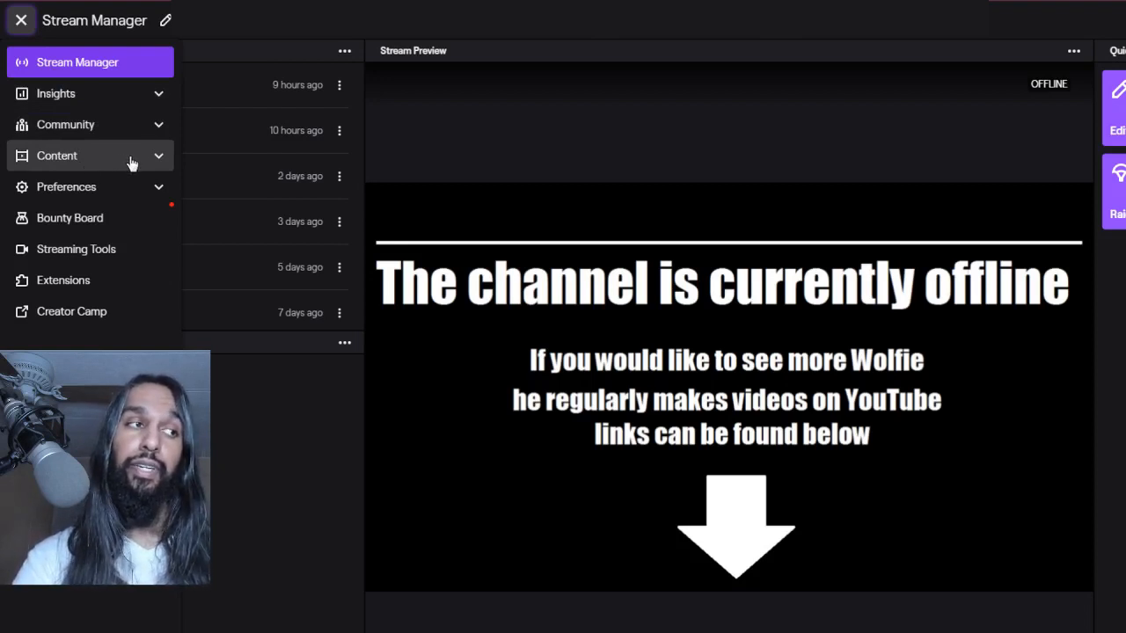
click(58, 156)
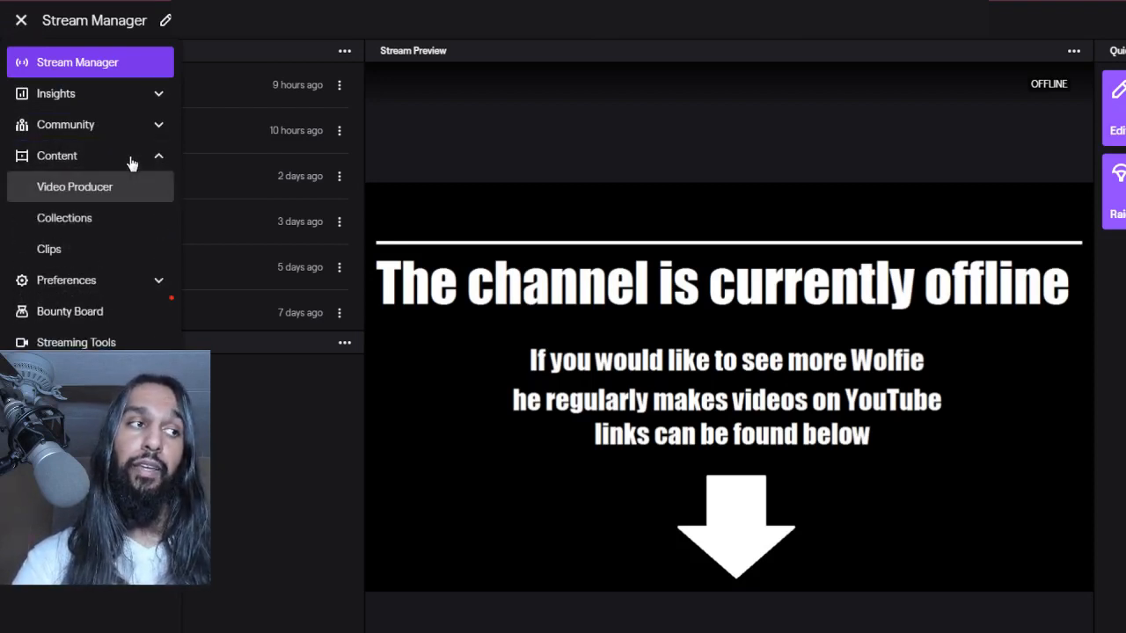
mouse_move(127, 185)
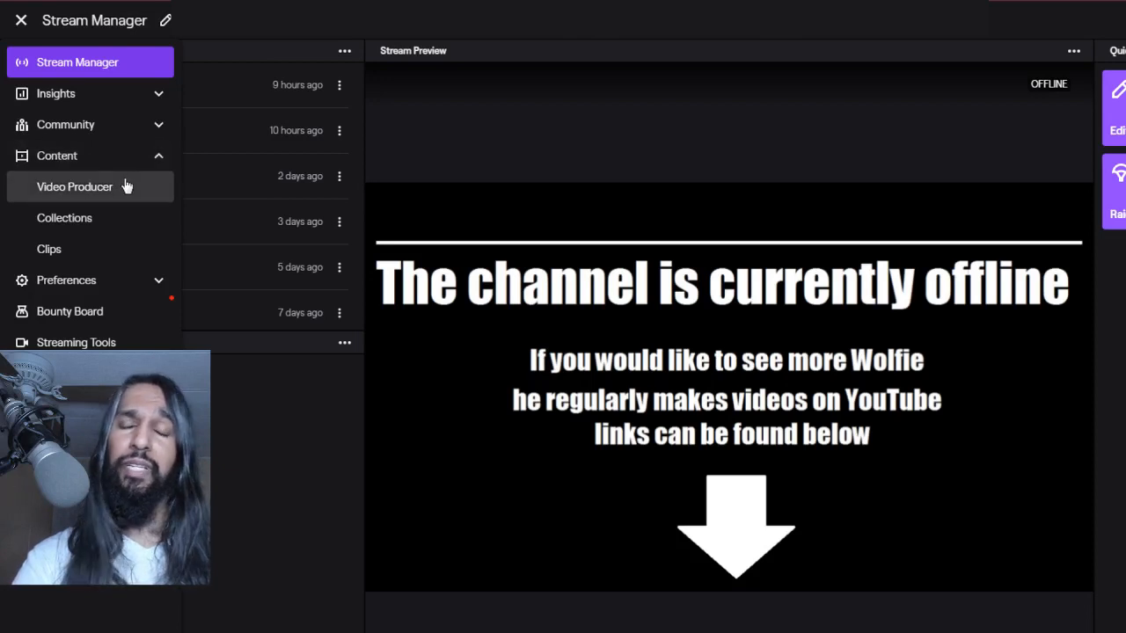
mouse_move(122, 217)
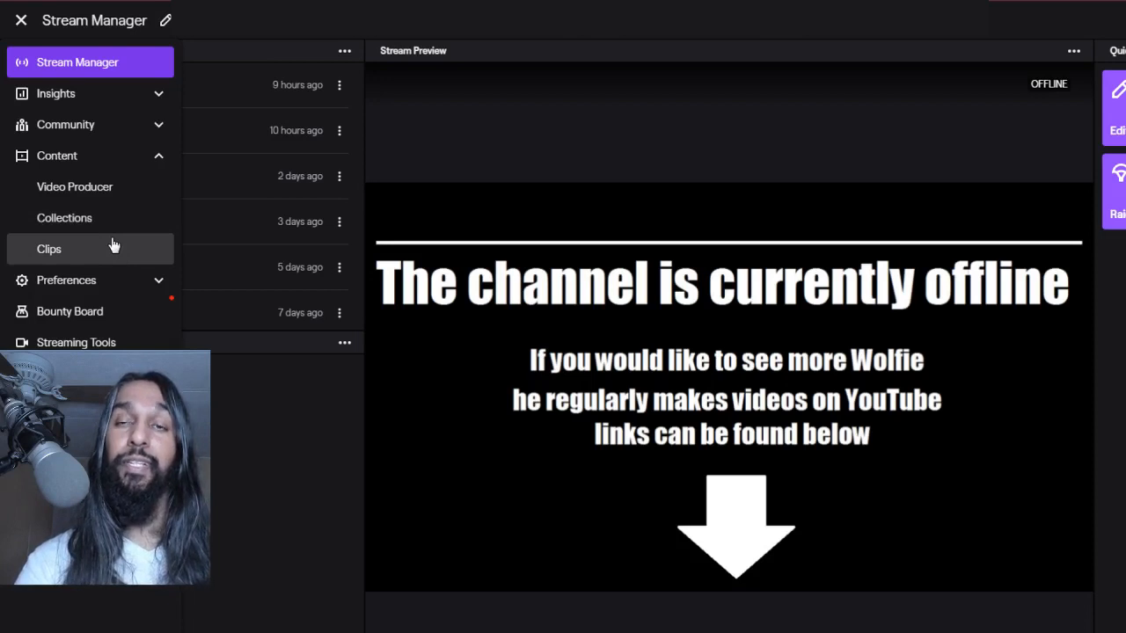
click(49, 248)
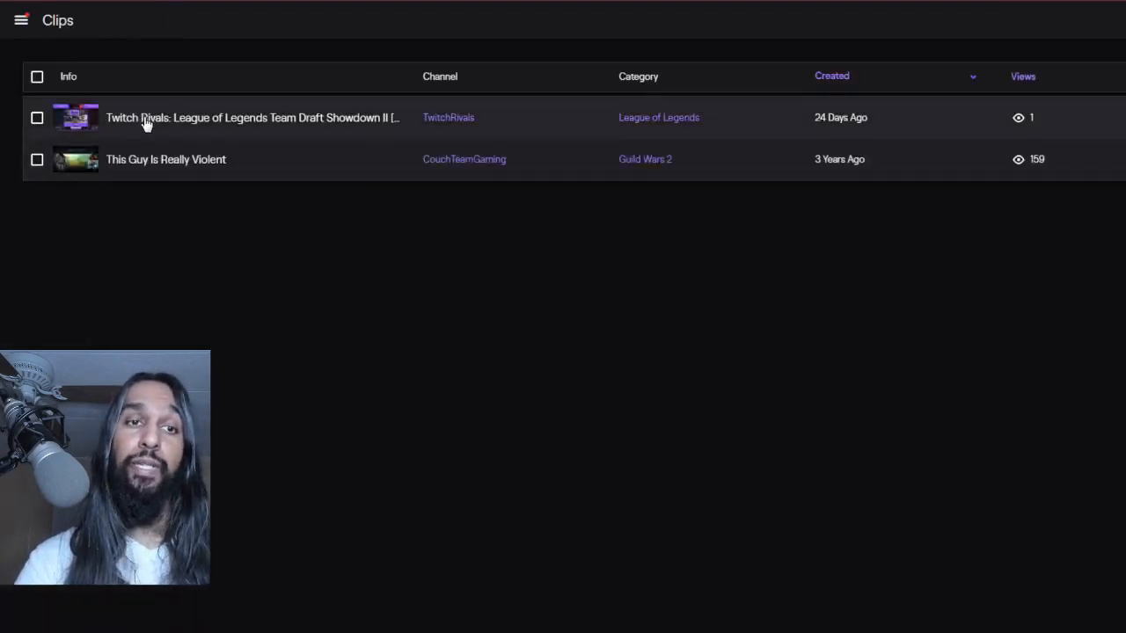
mouse_move(910, 222)
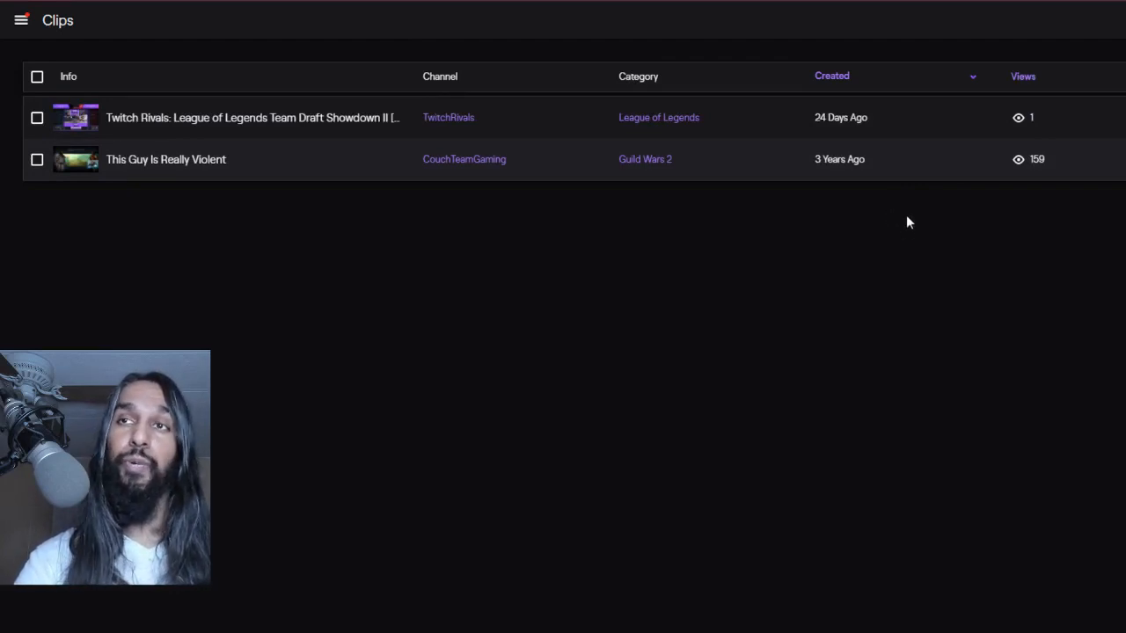
mouse_move(857, 242)
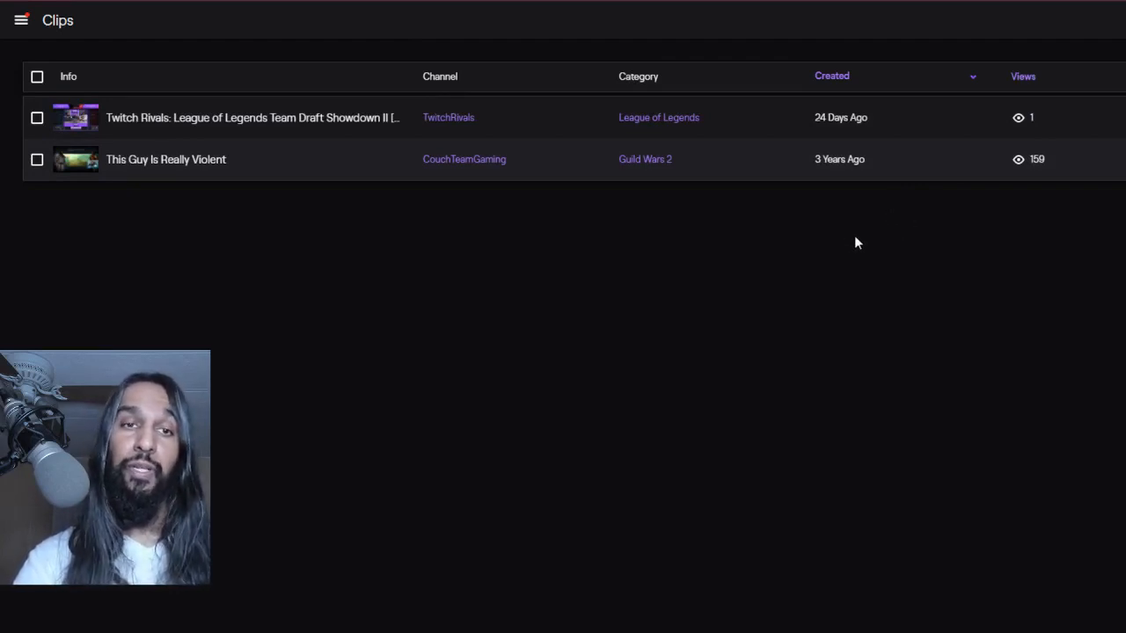
mouse_move(870, 247)
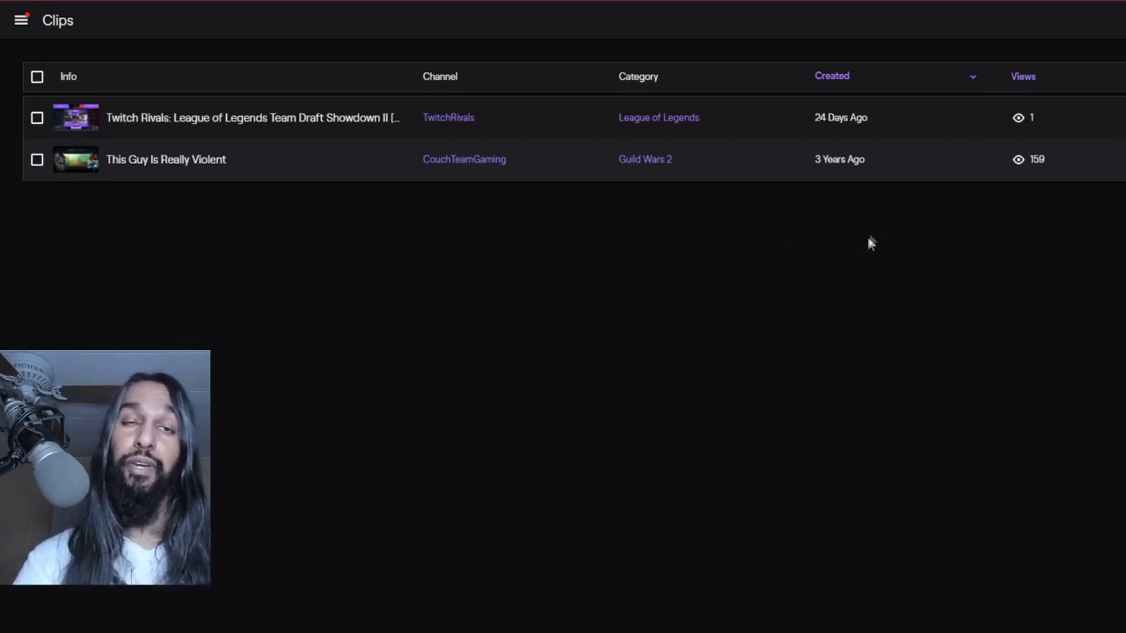
mouse_move(859, 244)
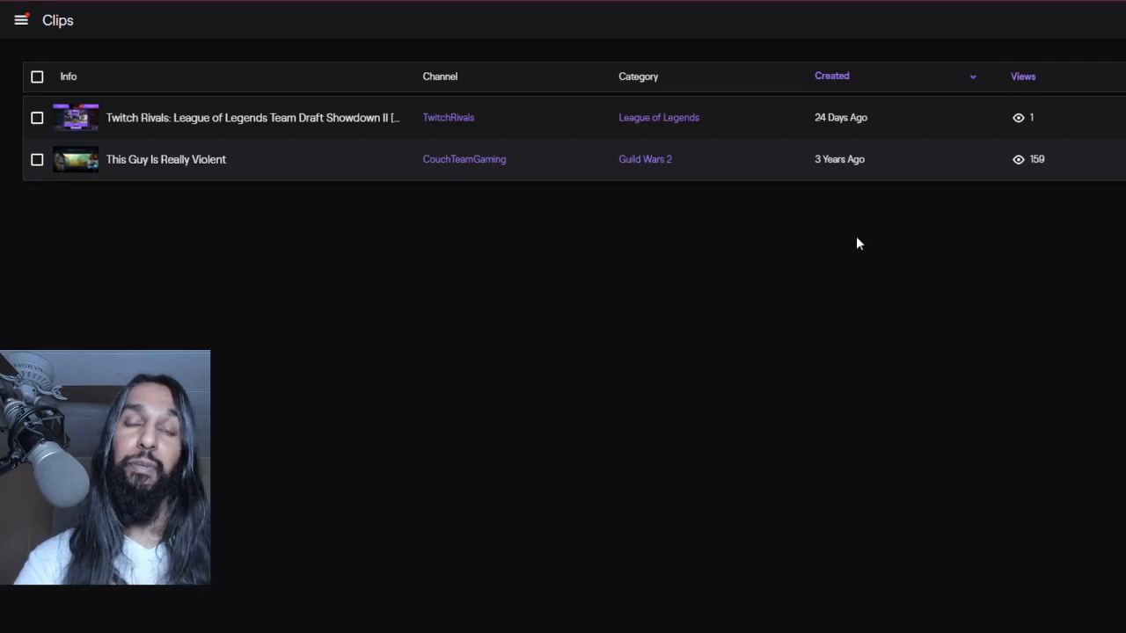
mouse_move(875, 255)
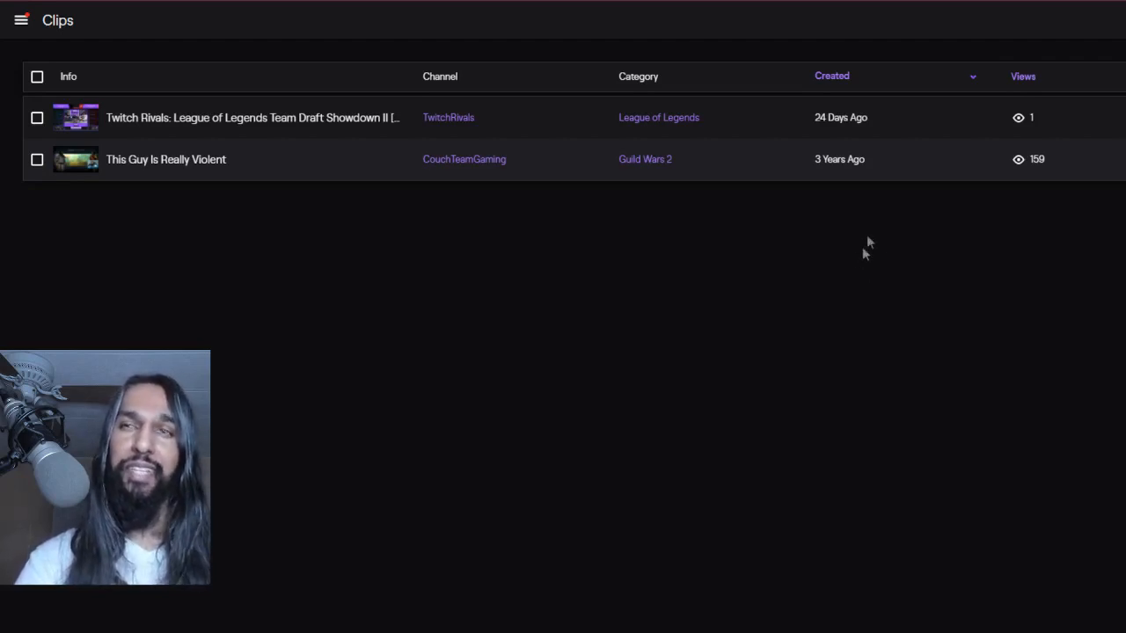
mouse_move(900, 260)
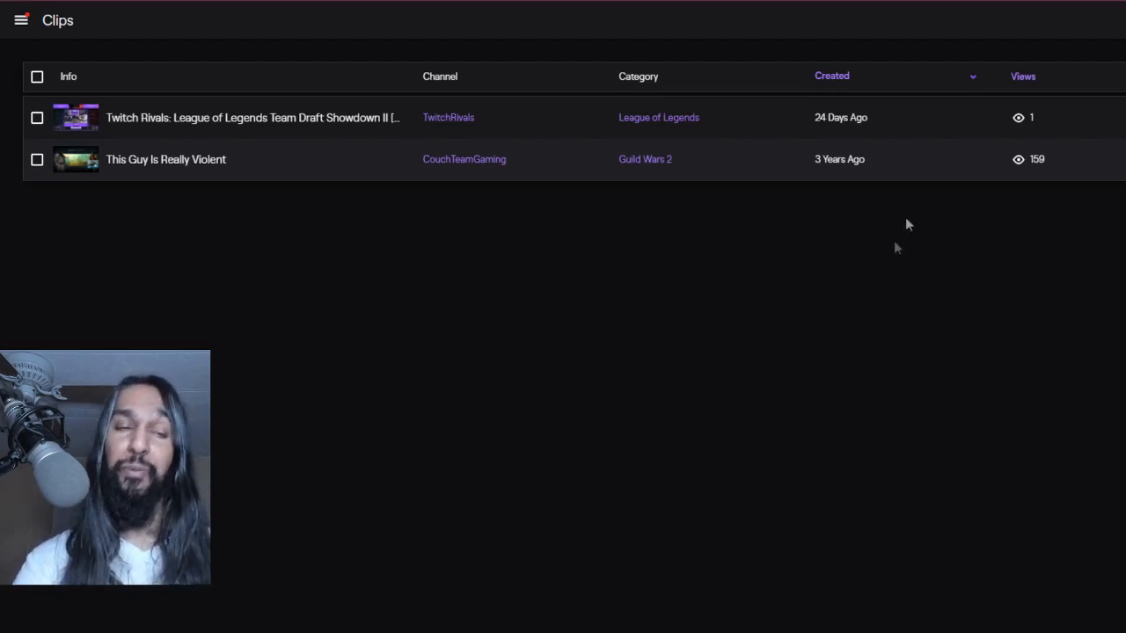
mouse_move(913, 249)
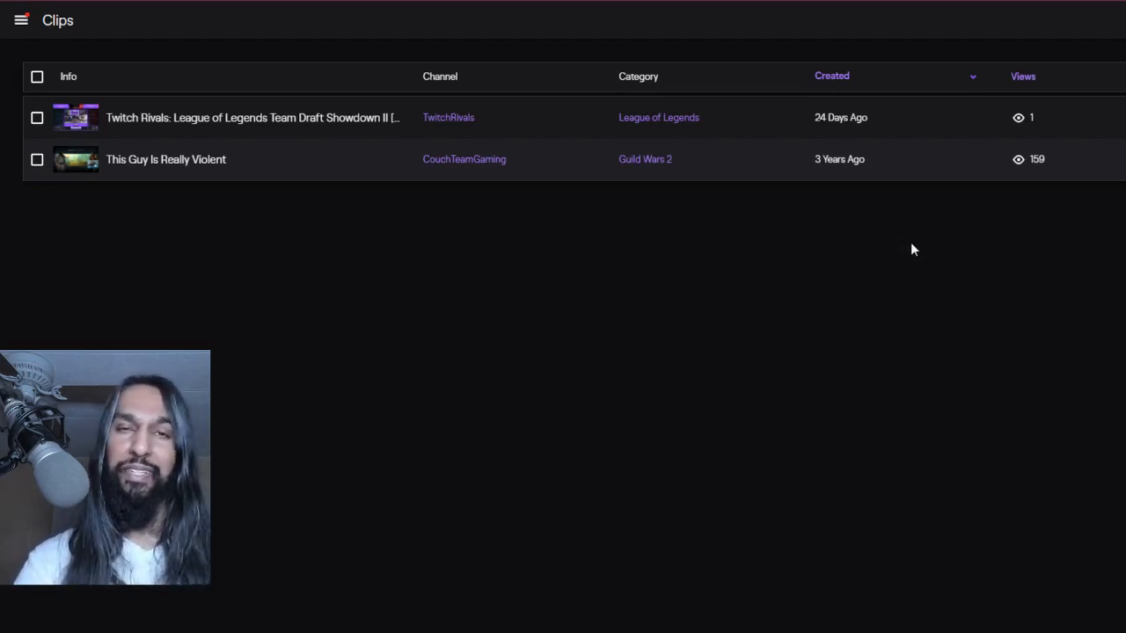
mouse_move(894, 256)
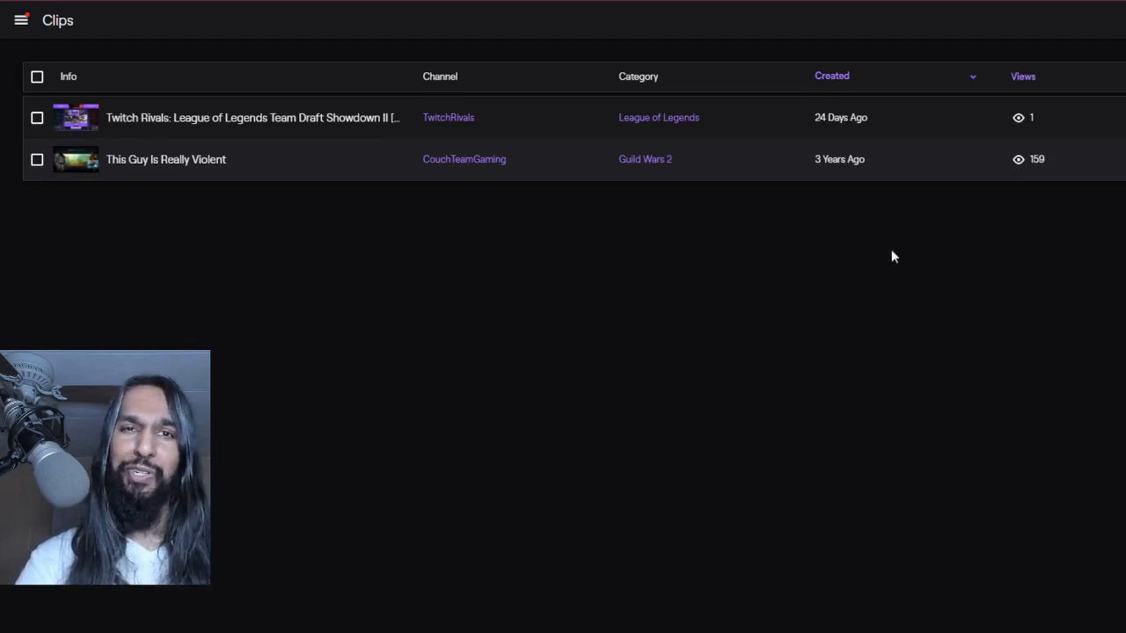
mouse_move(891, 235)
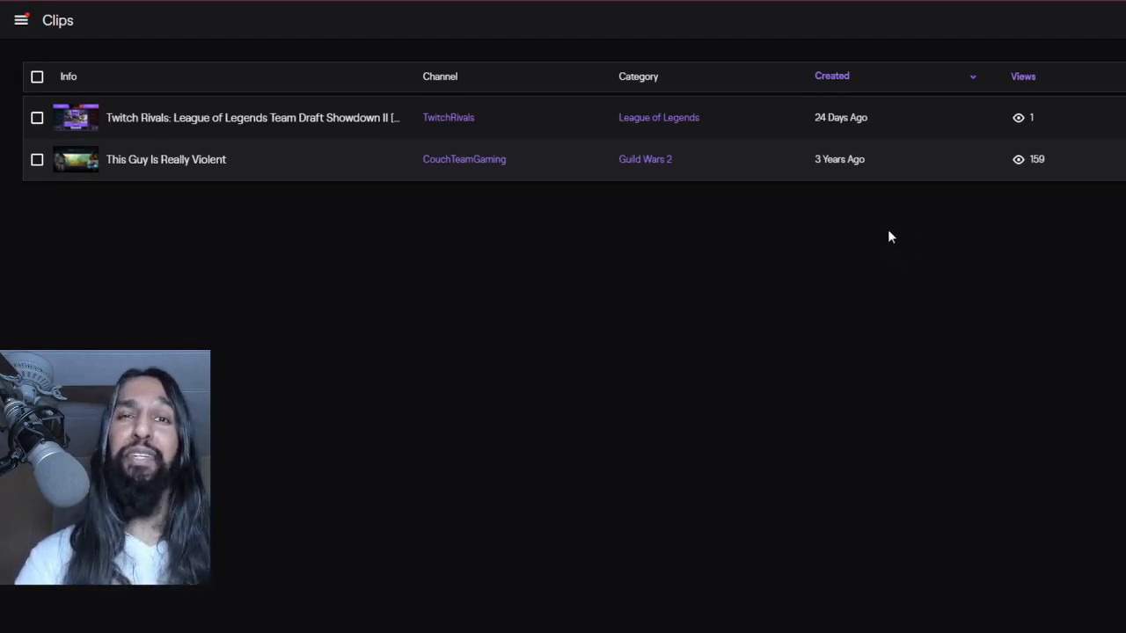
mouse_move(921, 214)
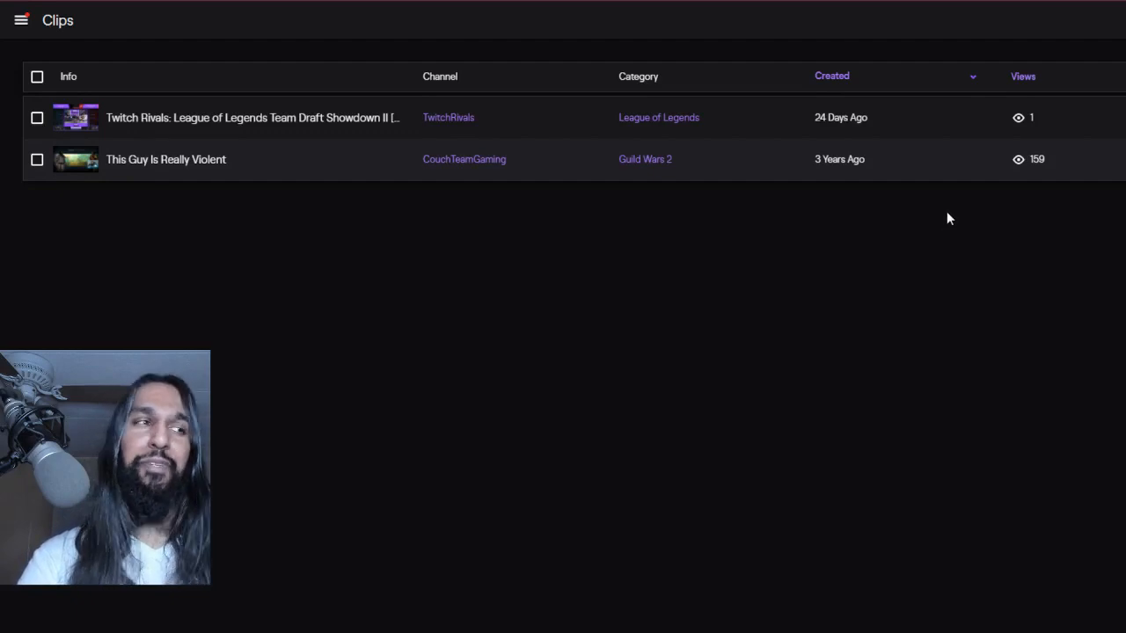
mouse_move(948, 43)
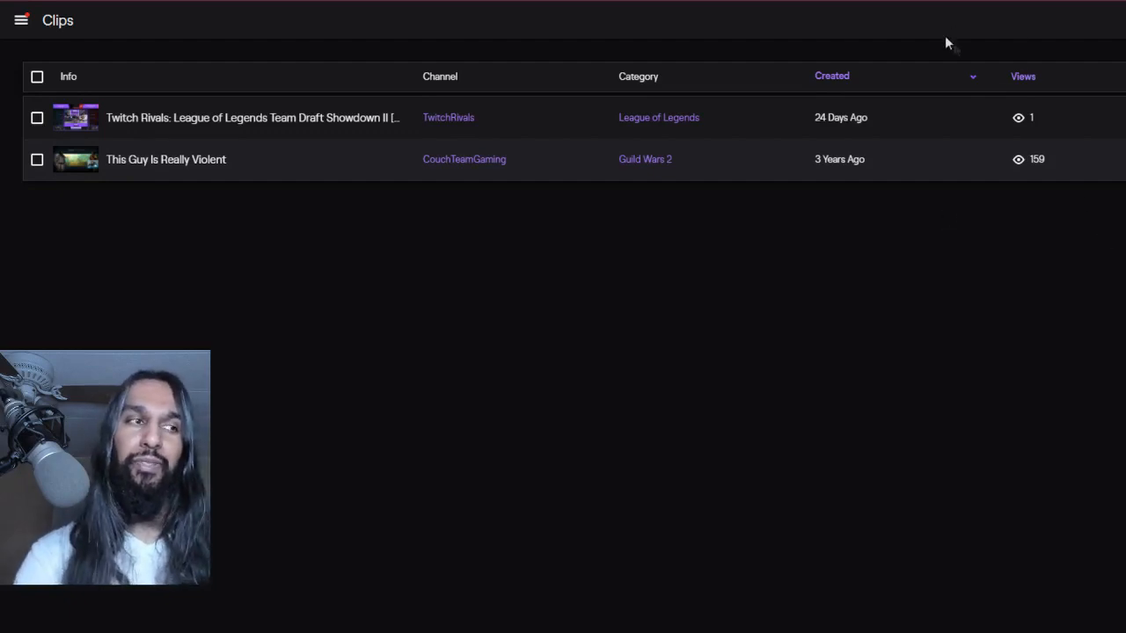
mouse_move(751, 274)
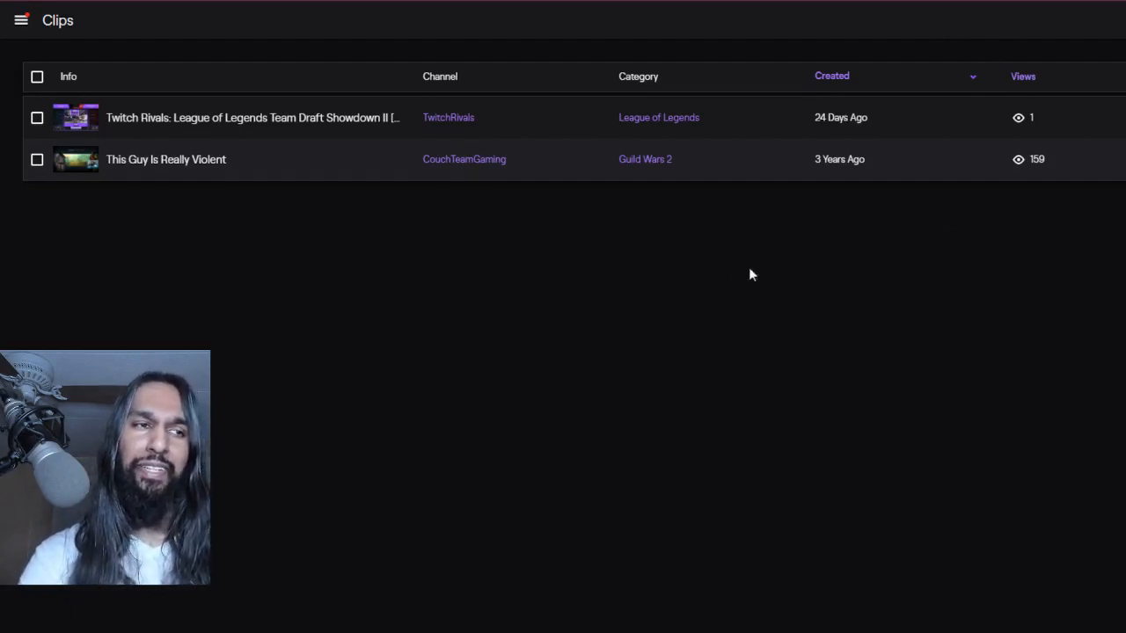
mouse_move(756, 280)
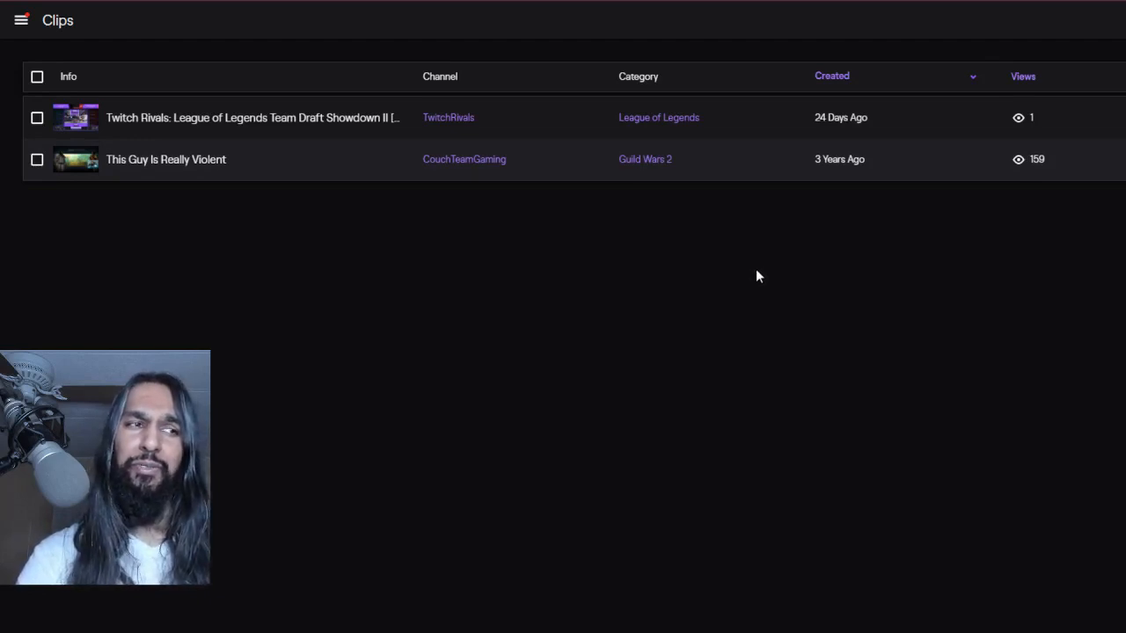
mouse_move(773, 284)
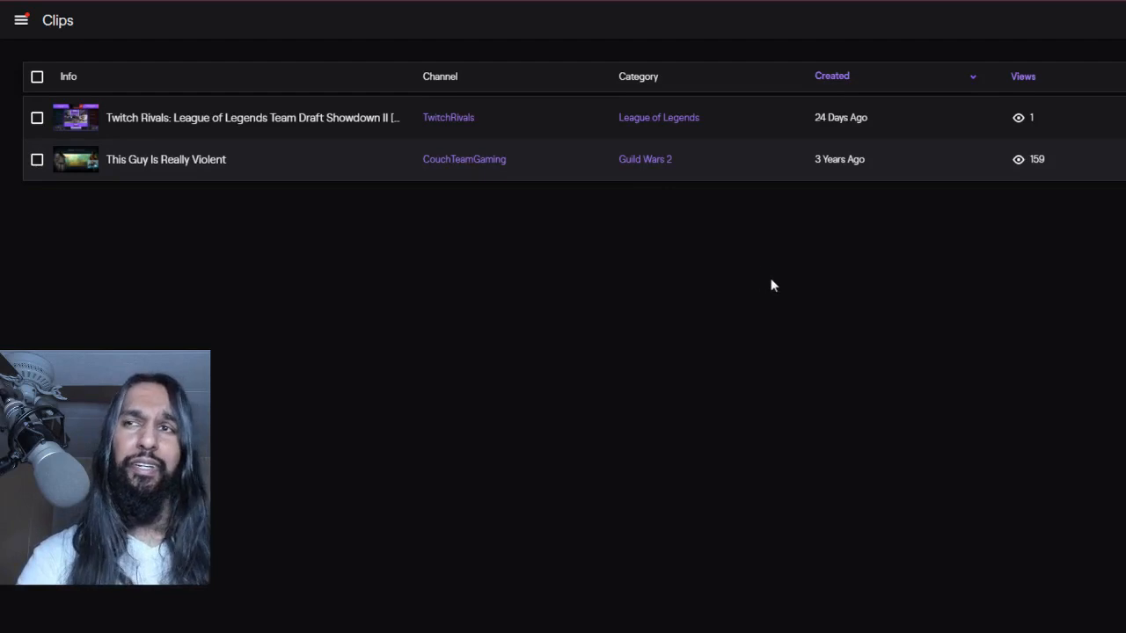
mouse_move(839, 234)
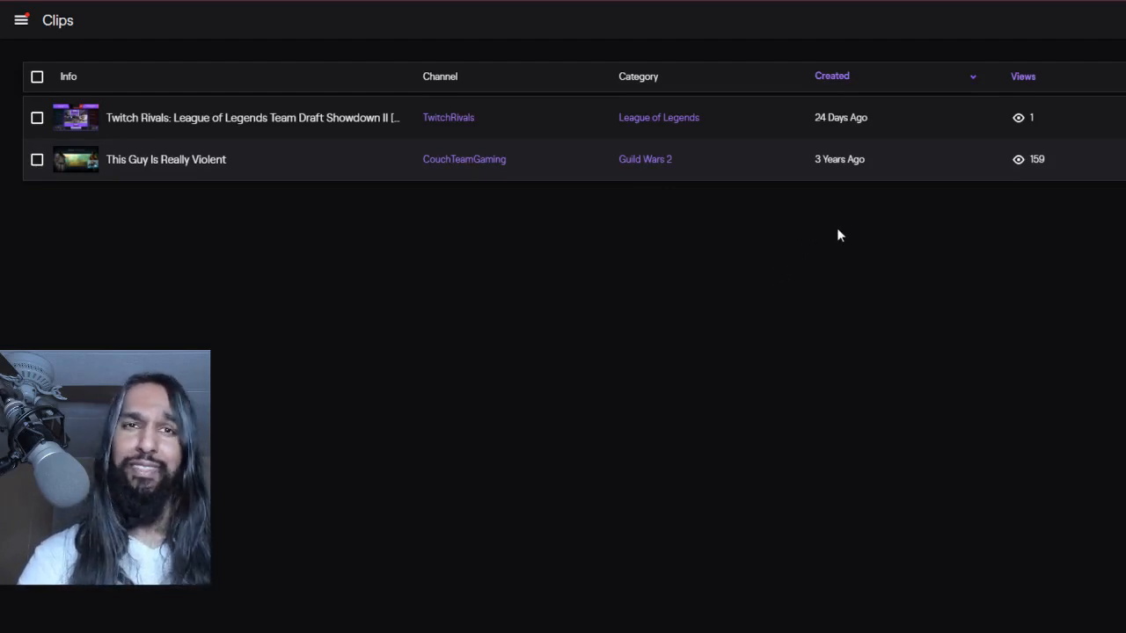
mouse_move(730, 207)
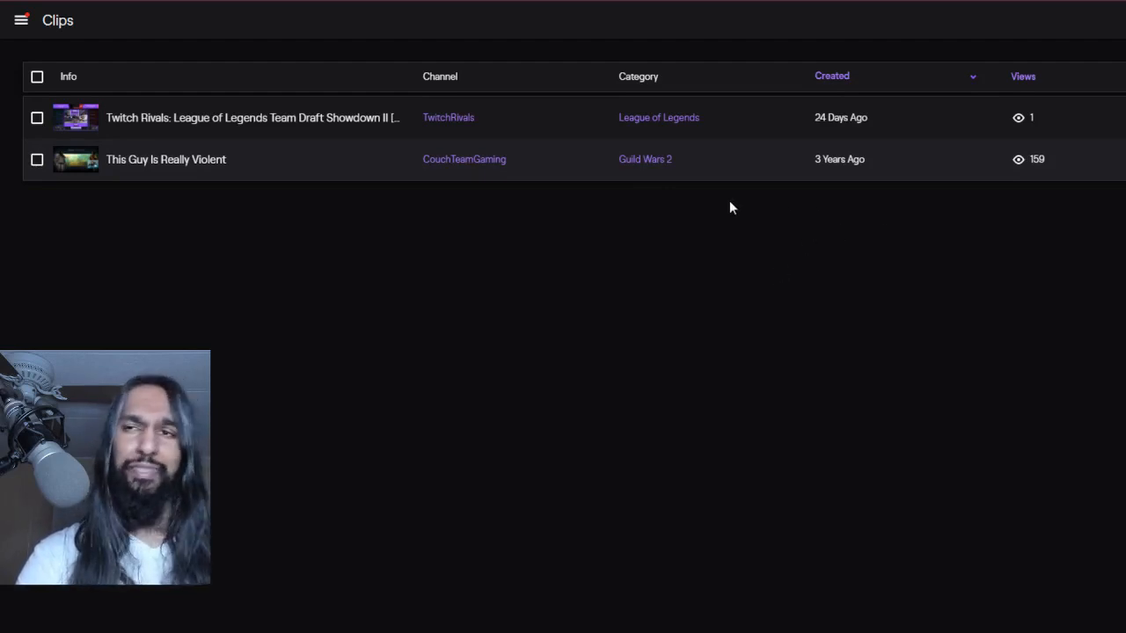
mouse_move(342, 202)
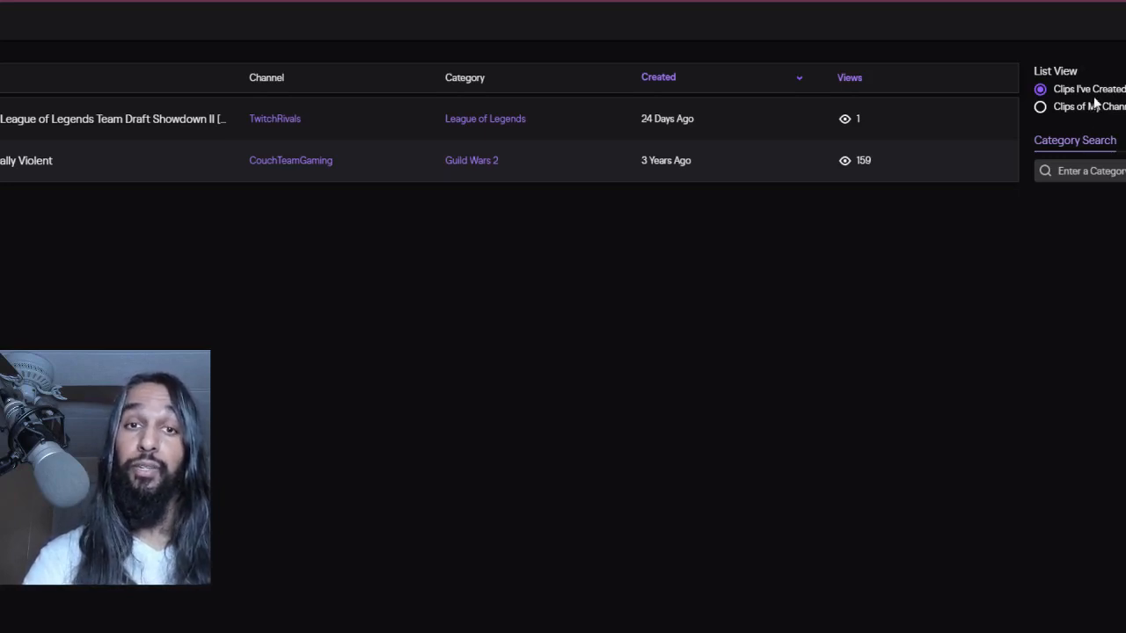
mouse_move(1096, 112)
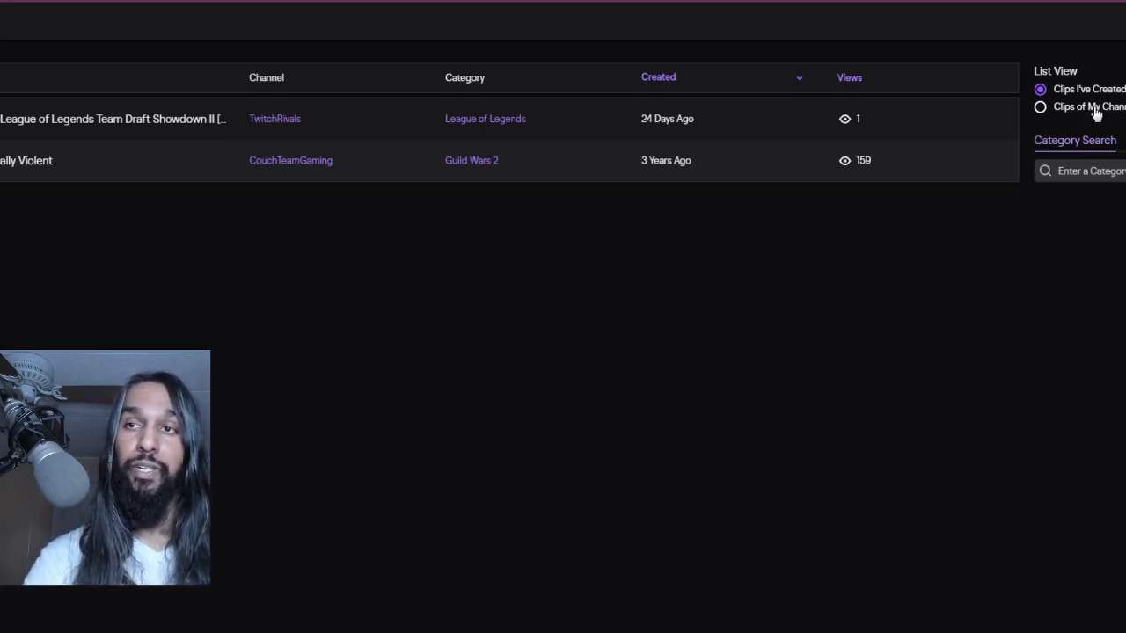
click(1040, 106)
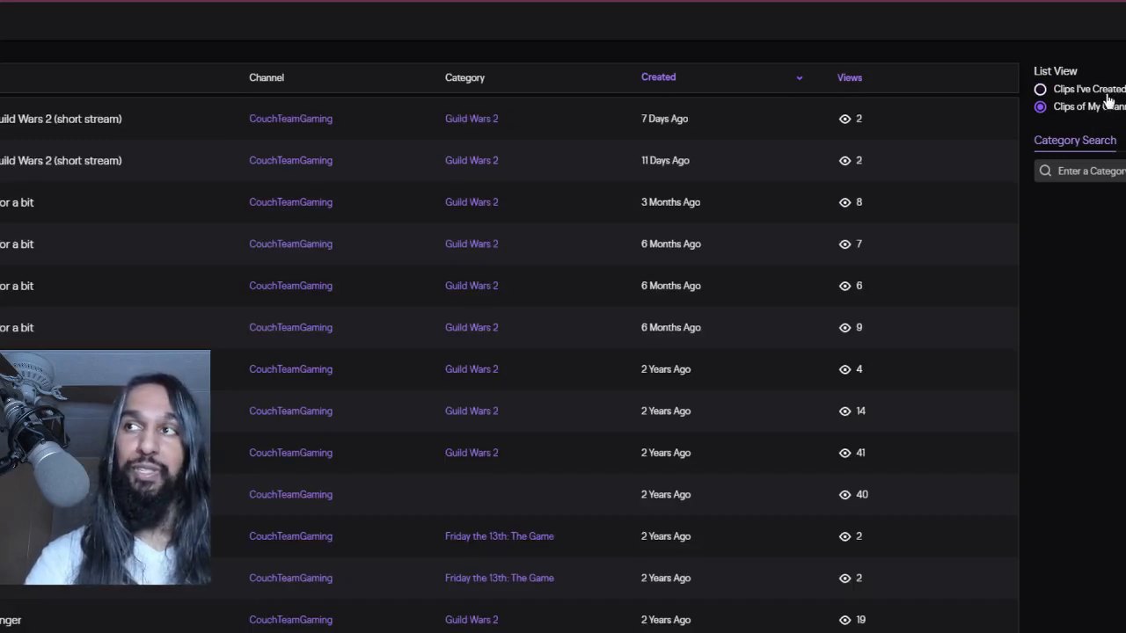
click(1040, 88)
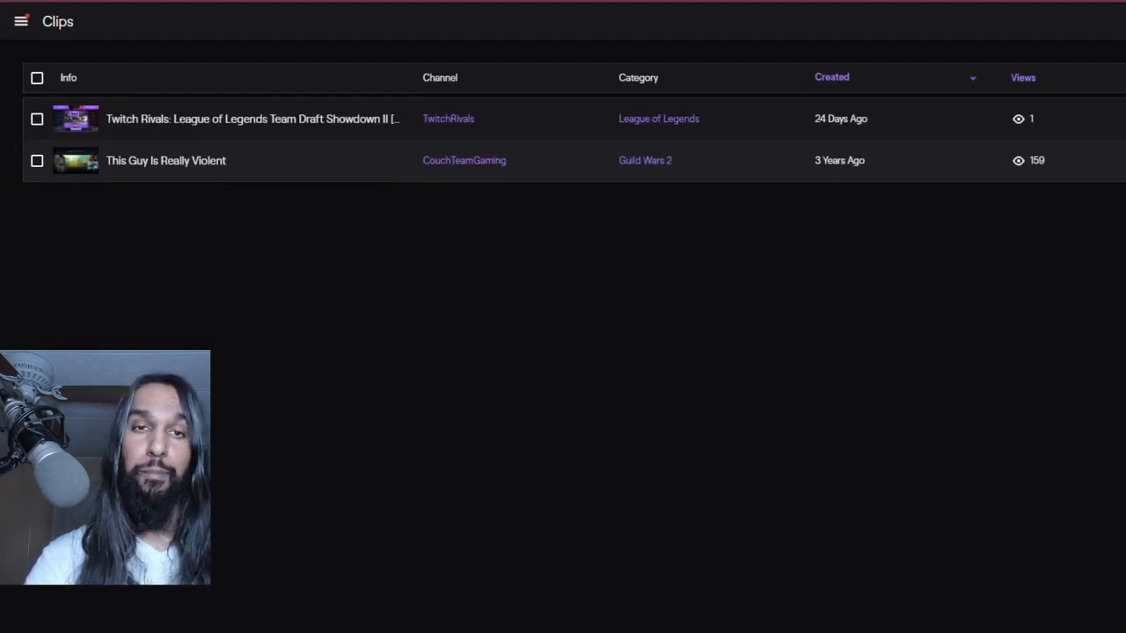
mouse_move(236, 308)
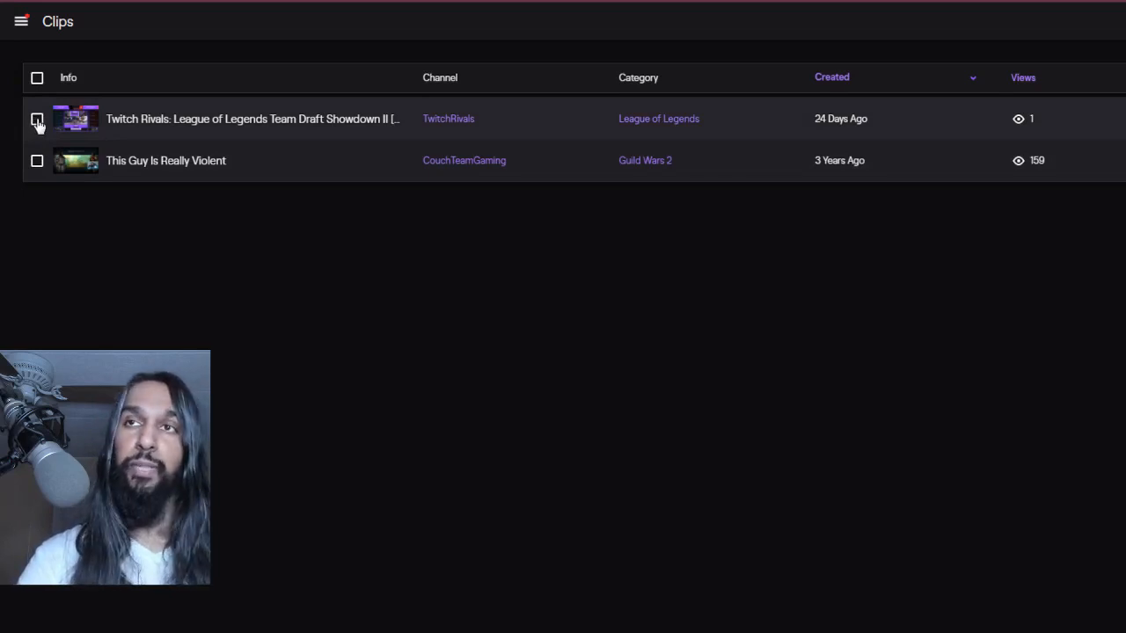
- Select the Twitch Rivals: League of Legends Team Draft Showdown clip's checkbox
click(37, 119)
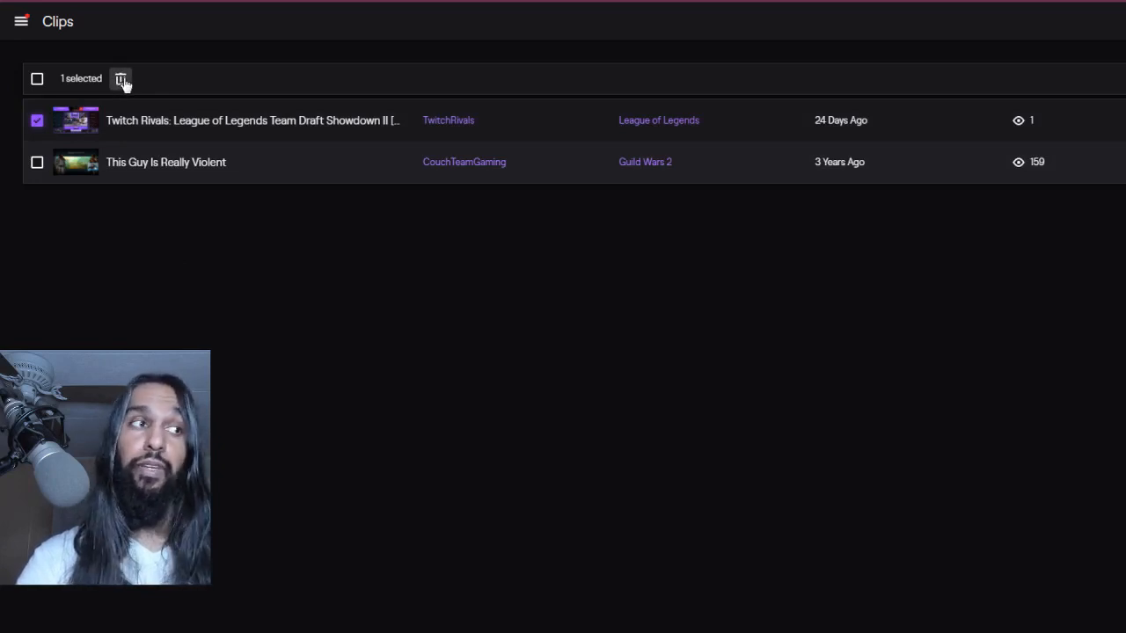
- Delete the selected clip, confirm in 'Delete This Clip', and dismiss the Success message
click(120, 79)
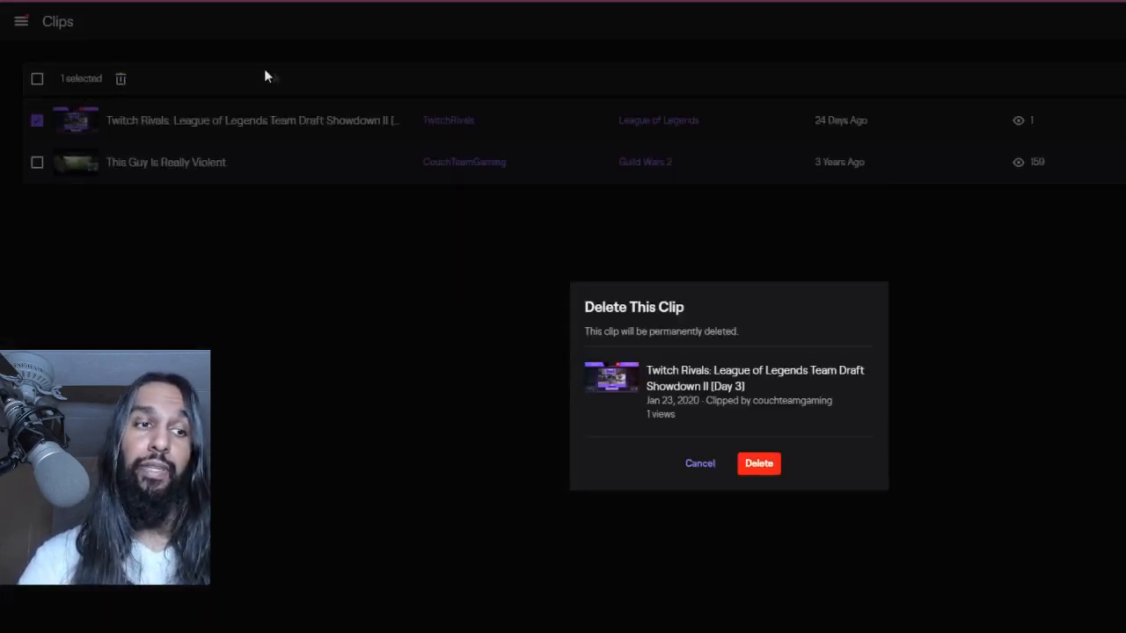
mouse_move(429, 254)
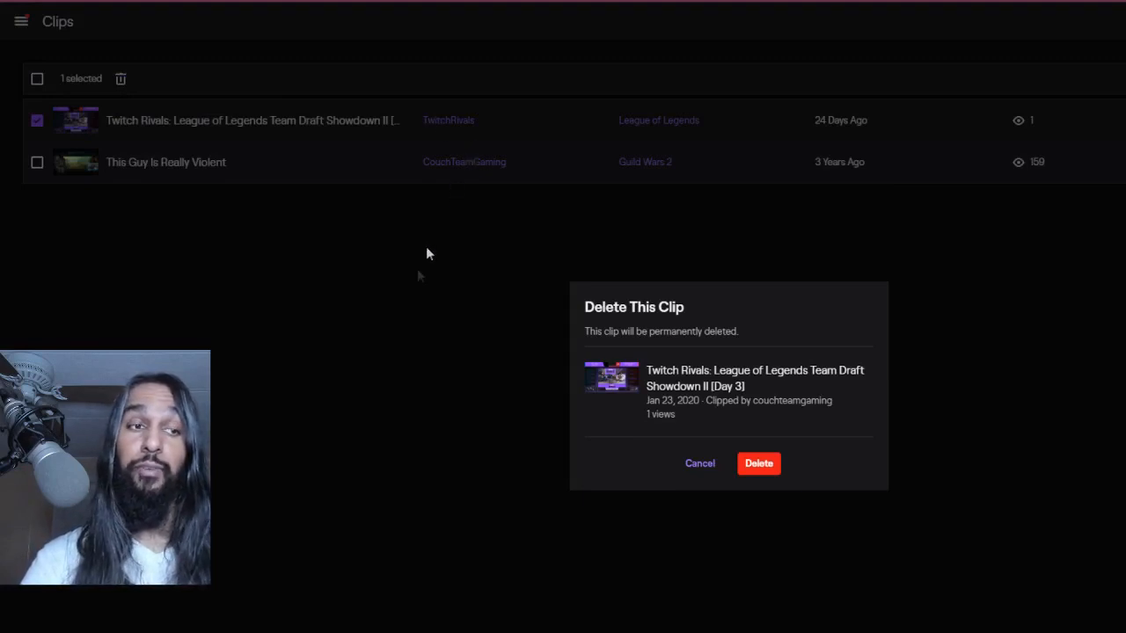
mouse_move(656, 329)
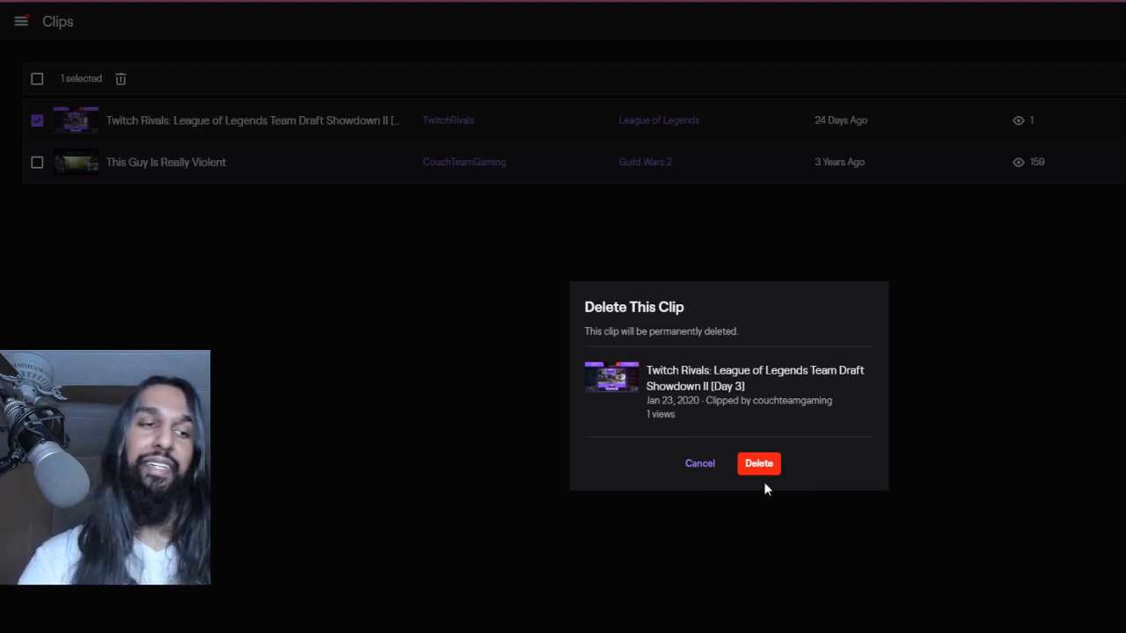
click(758, 464)
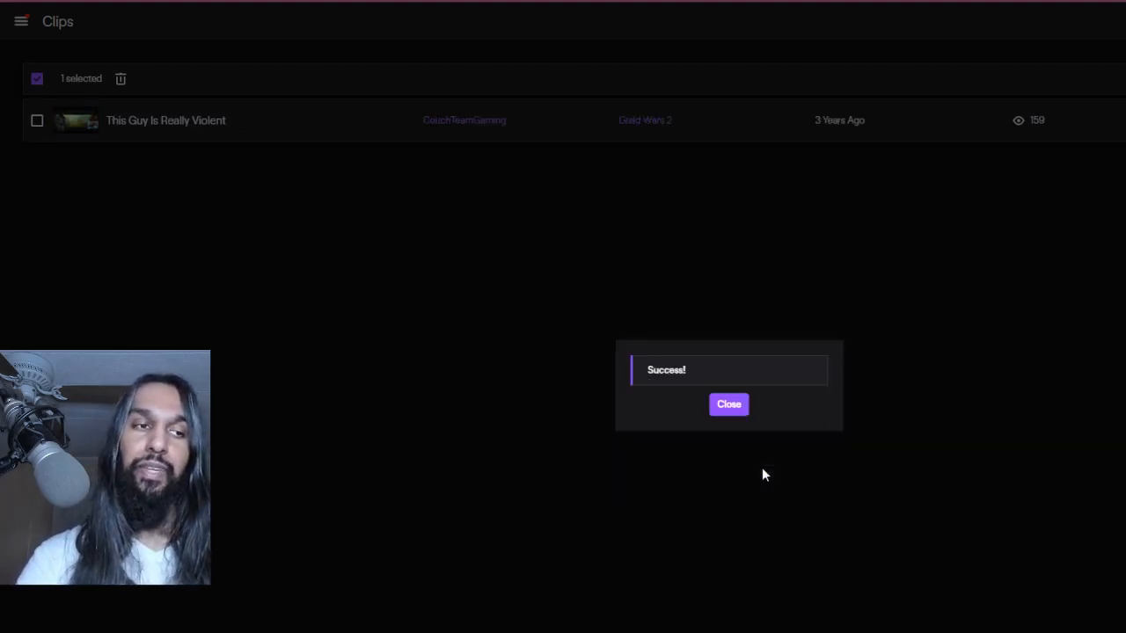
mouse_move(868, 418)
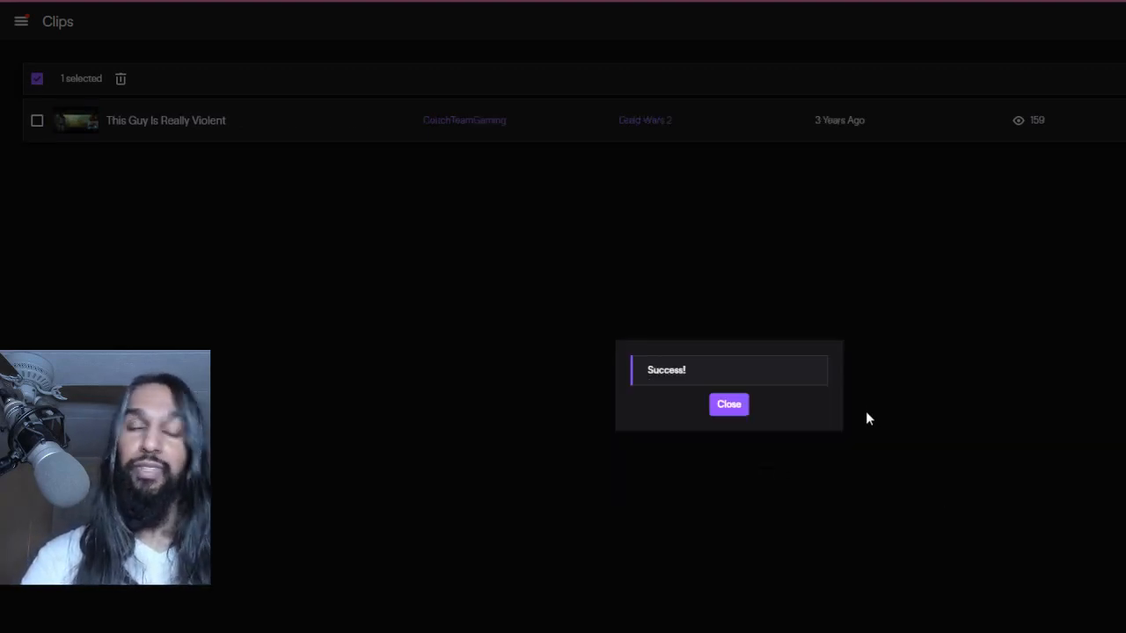
click(729, 404)
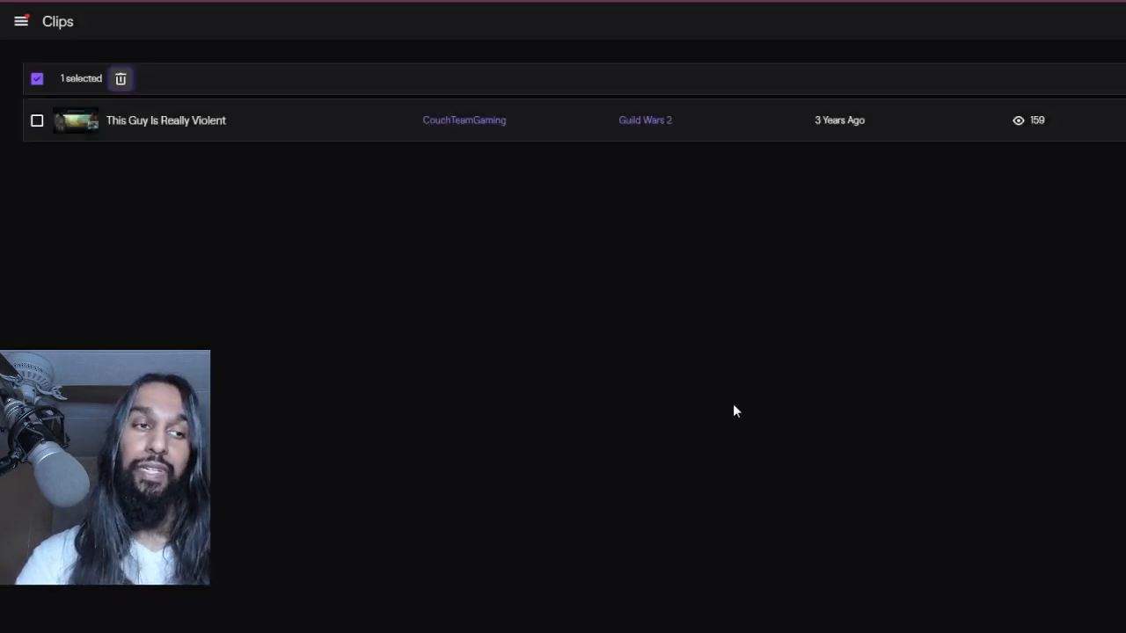